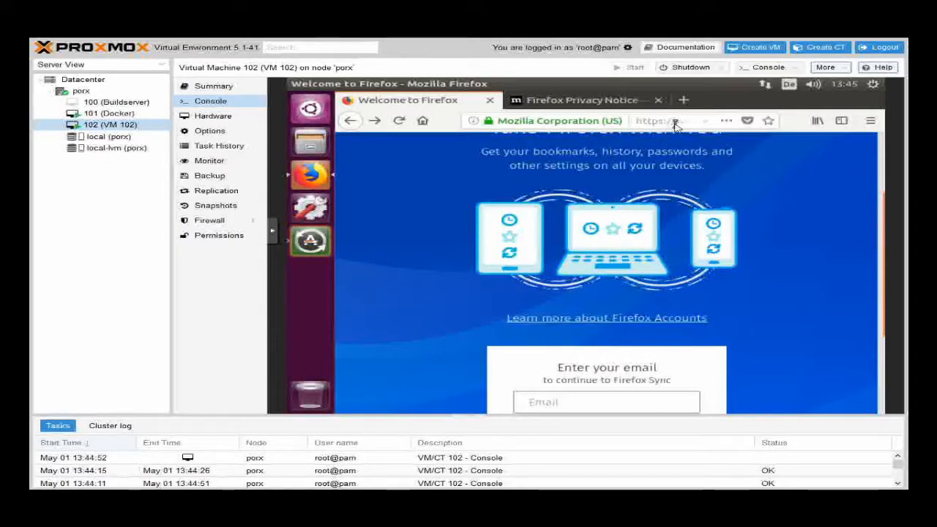
{"action": "left_click", "coordinate": [661, 120]}
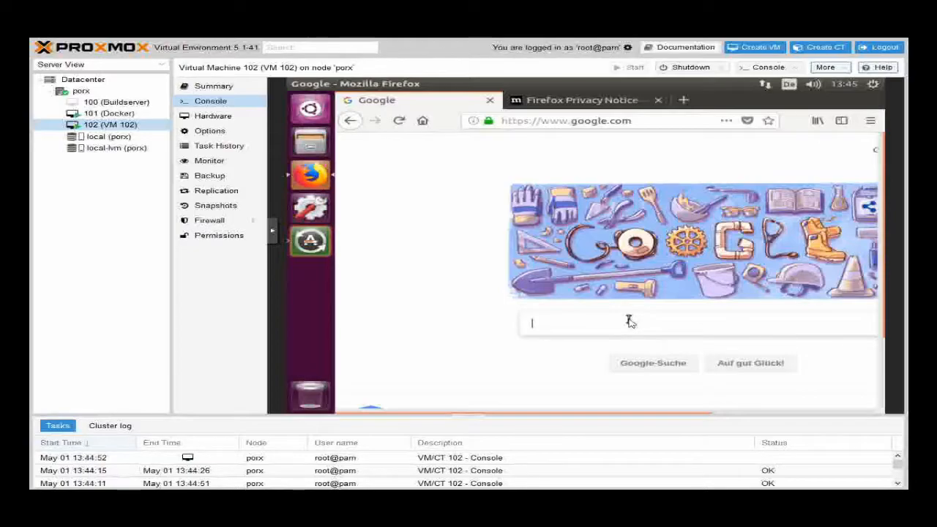
Search Google for 'yocto quick start guide' and go to the Yocto Project Quick Start result.
{"action": "type", "text": "yocto quick start guide"}
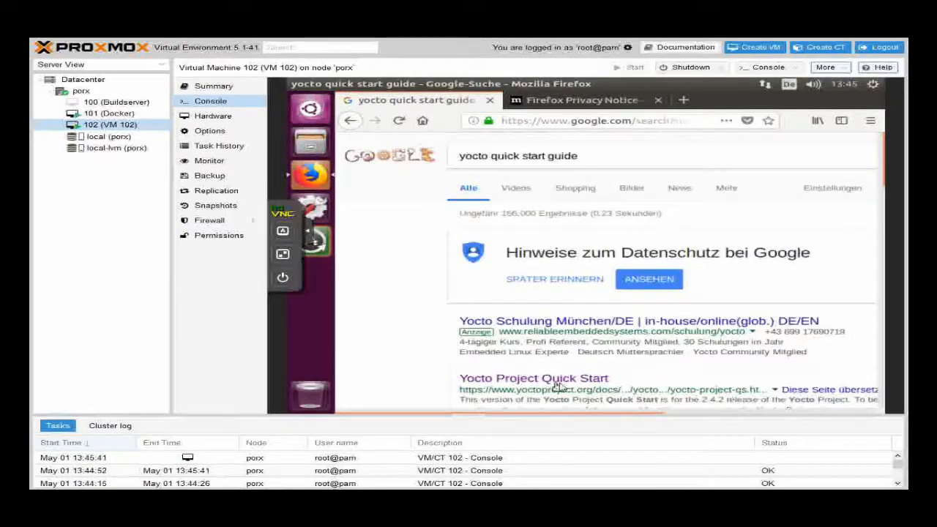
{"action": "left_click", "coordinate": [533, 378]}
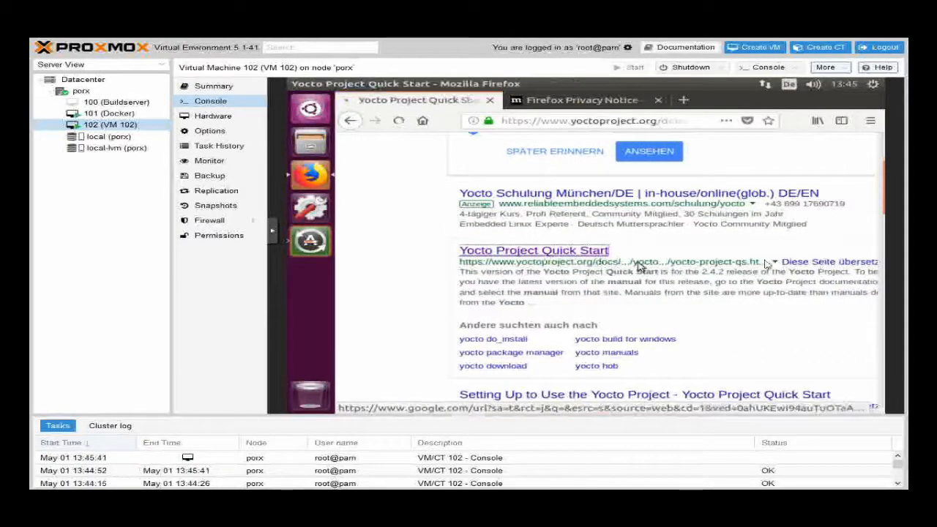
{"action": "left_click", "coordinate": [533, 249]}
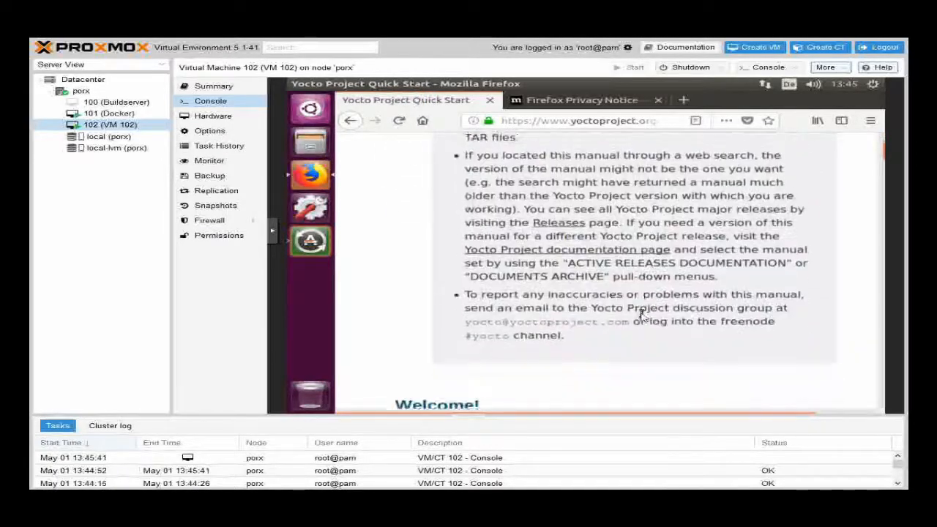
Read down the Quick Start manual to the poky git clone and checkout commands.
{"action": "scroll", "scroll_direction": "down", "scroll_amount": 3}
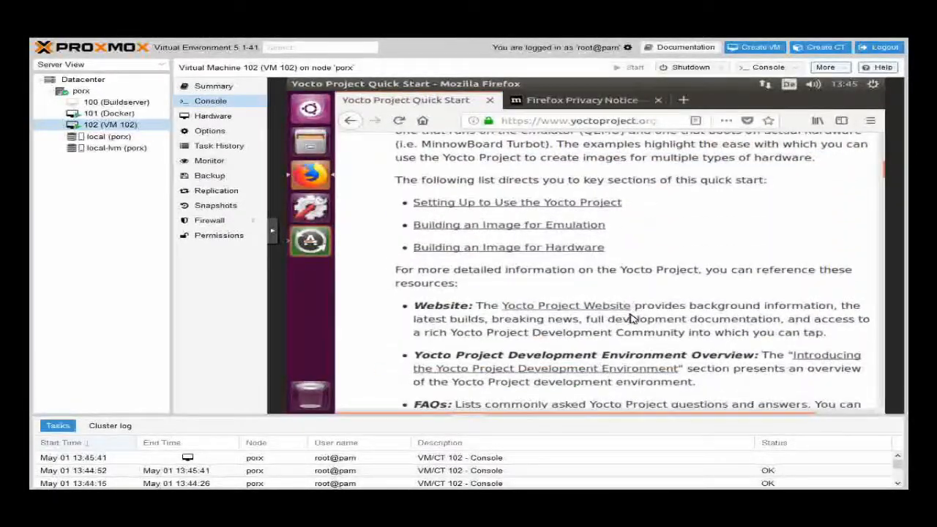
{"action": "scroll", "scroll_direction": "down", "scroll_amount": 3}
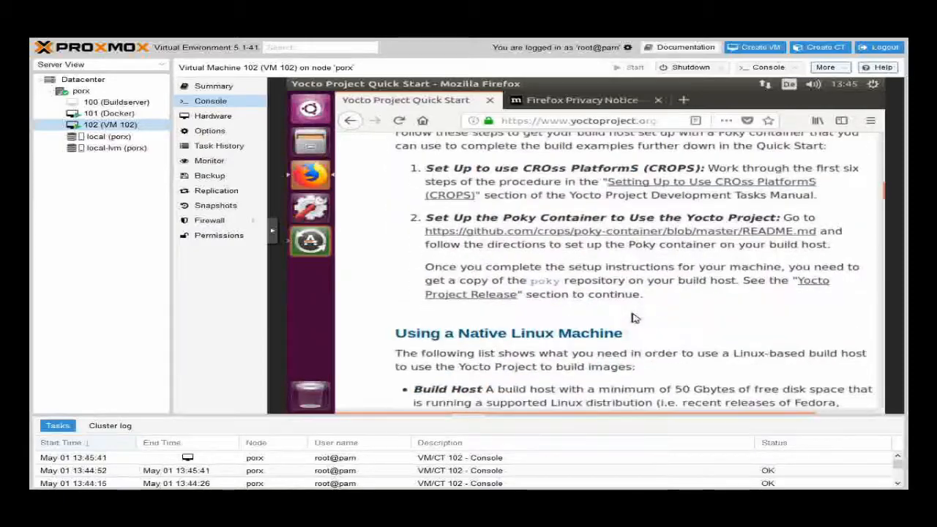
{"action": "scroll", "scroll_direction": "down", "scroll_amount": 3}
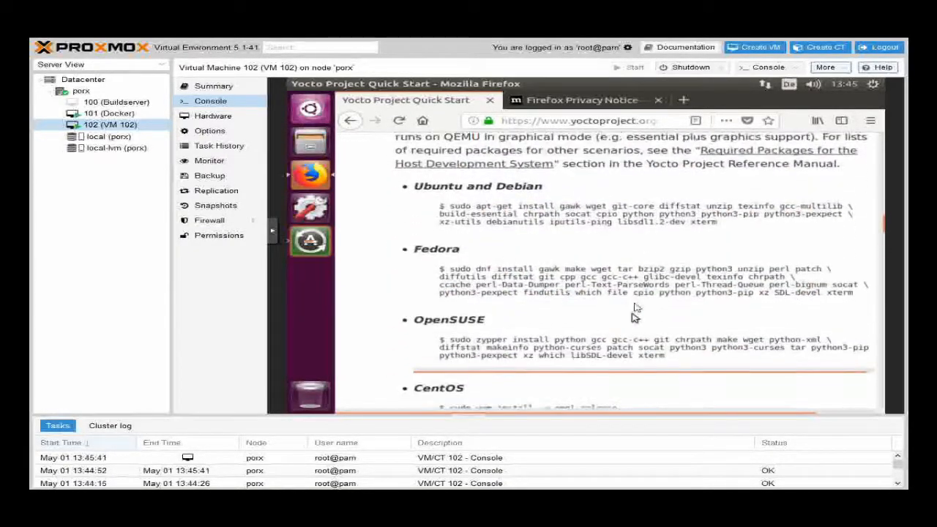
{"action": "left_click_drag", "start_coordinate": [439, 205], "coordinate": [717, 222]}
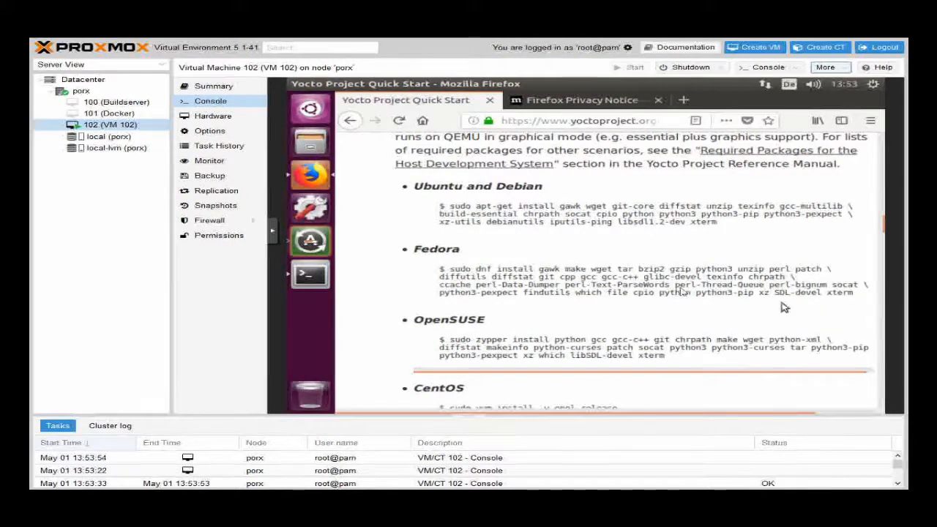
{"action": "mouse_move", "coordinate": [600, 278]}
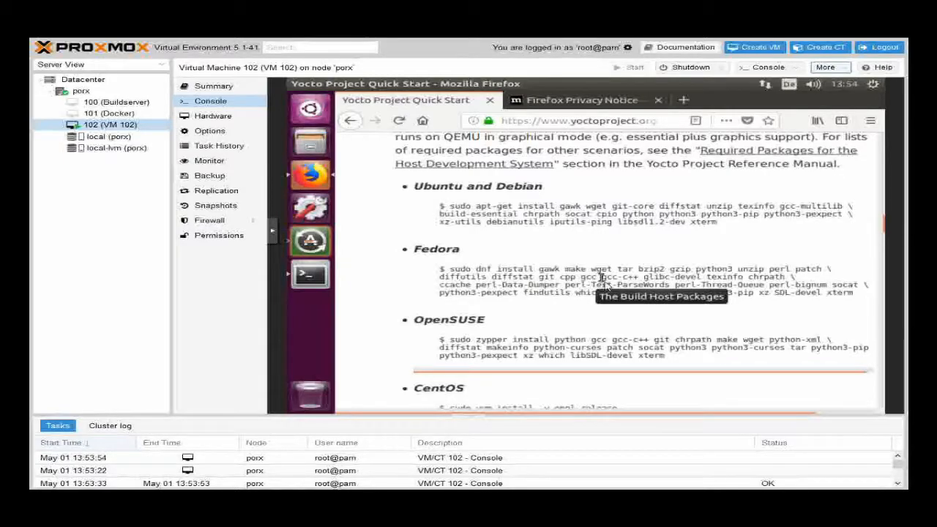
{"action": "scroll", "scroll_direction": "down", "scroll_amount": 3}
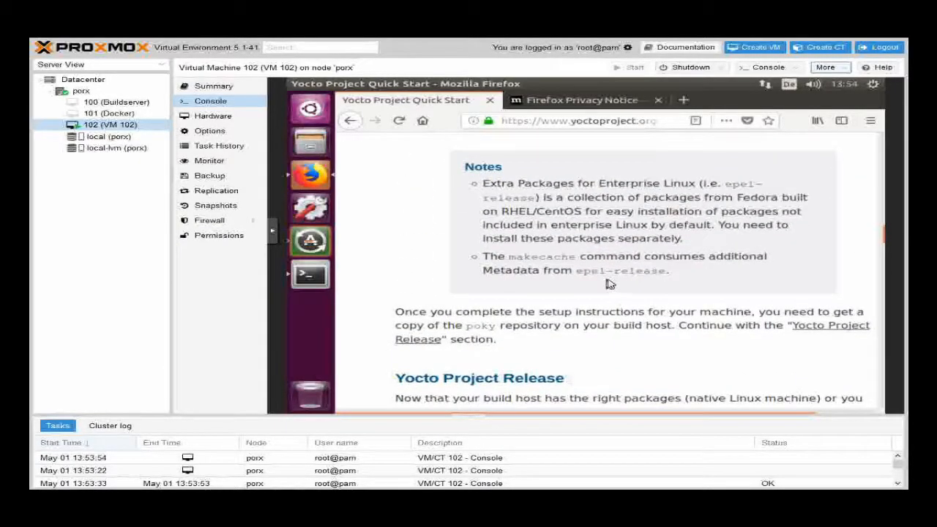
{"action": "scroll", "scroll_direction": "down", "scroll_amount": 3}
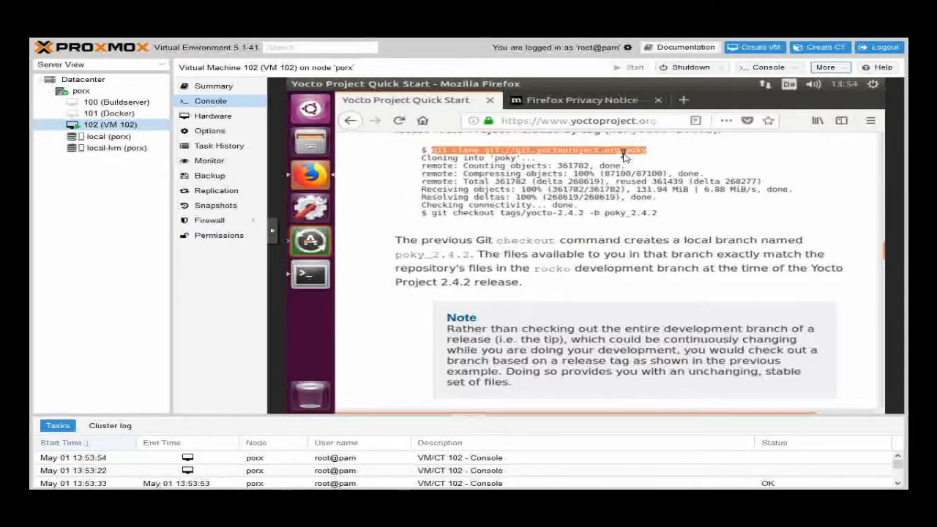
{"action": "mouse_move", "coordinate": [311, 241]}
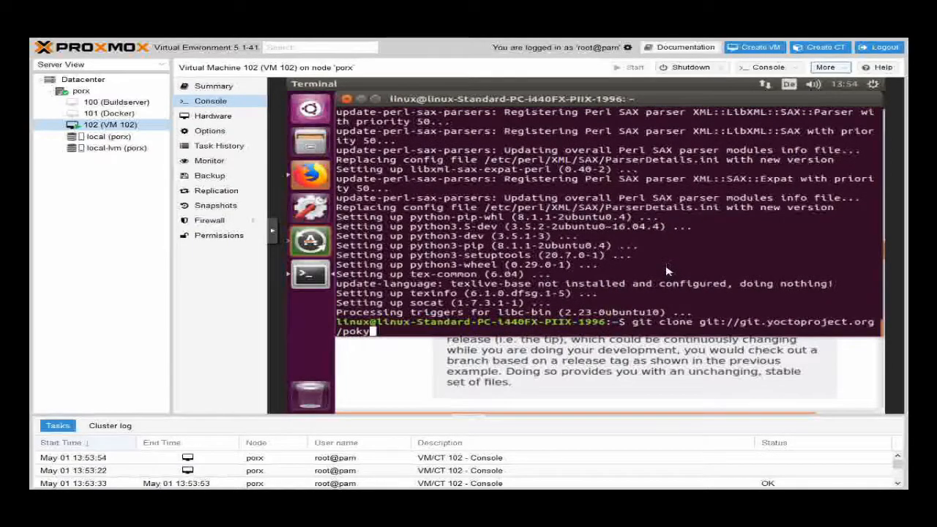
In Terminal, cd poky, source oe-init-build-env and start Toaster on webport 0.0.0.0:8400.
{"action": "left_click", "coordinate": [115, 103]}
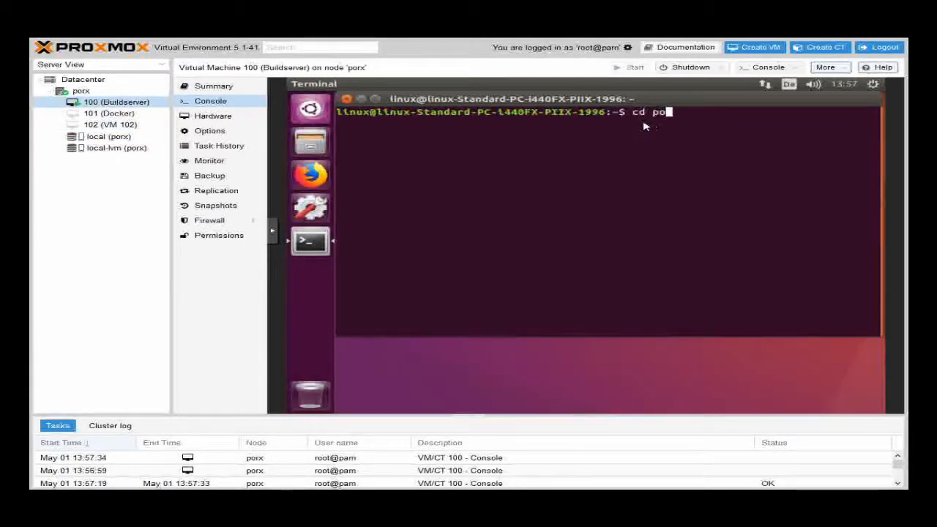
{"action": "type", "text": "ky"}
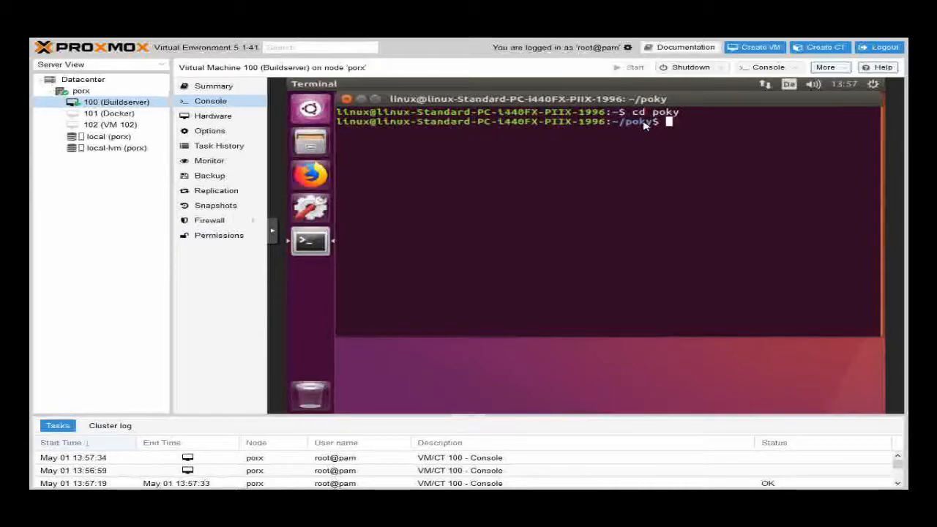
{"action": "type", "text": "source oe-init-build-env"}
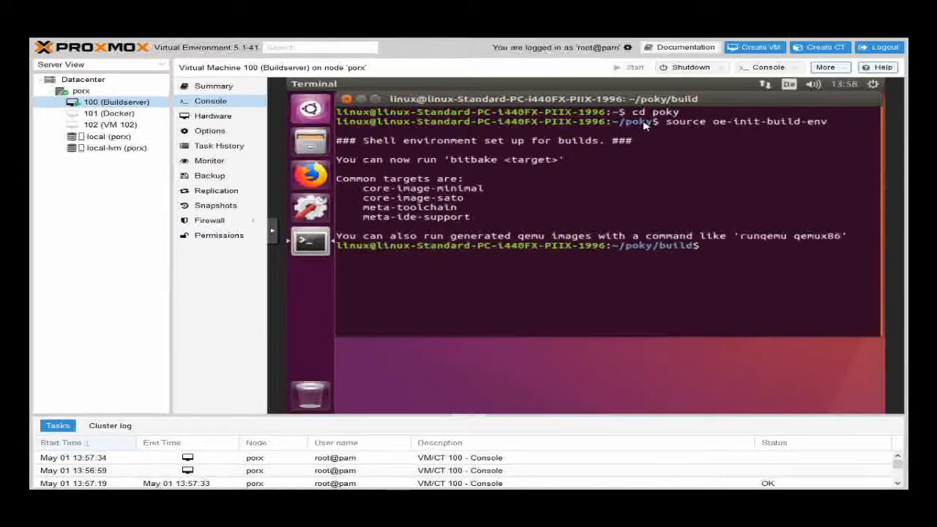
{"action": "type", "text": "source oe-init-build-env"}
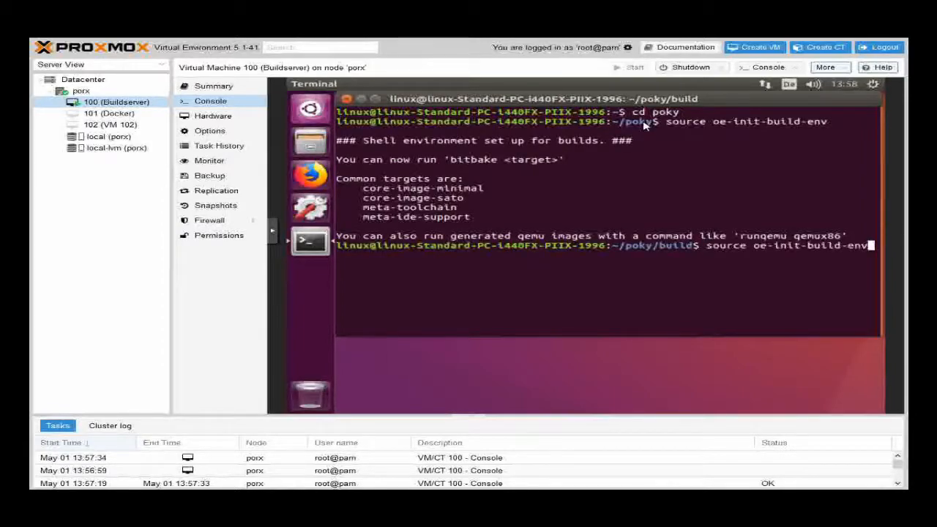
{"action": "type", "text": "cd poky/"}
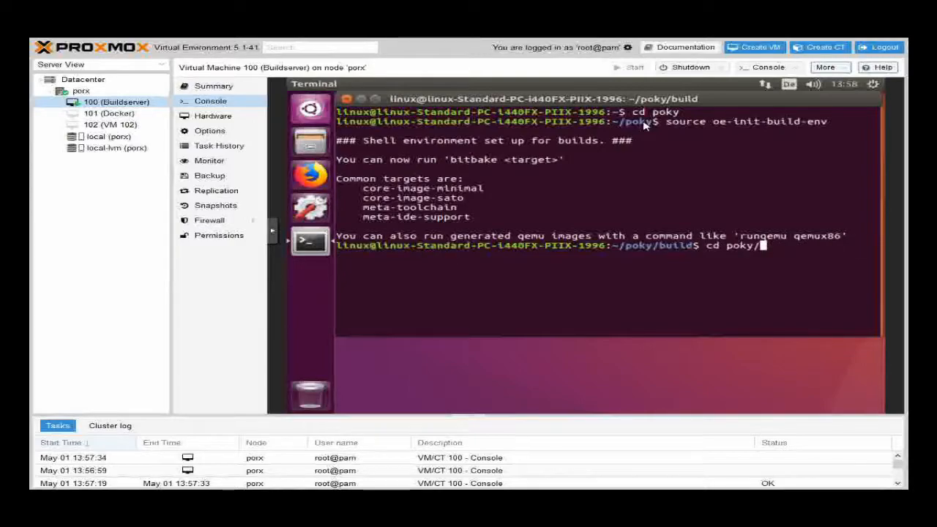
{"action": "type", "text": "source toaster start webport=0.0.0.0:8400"}
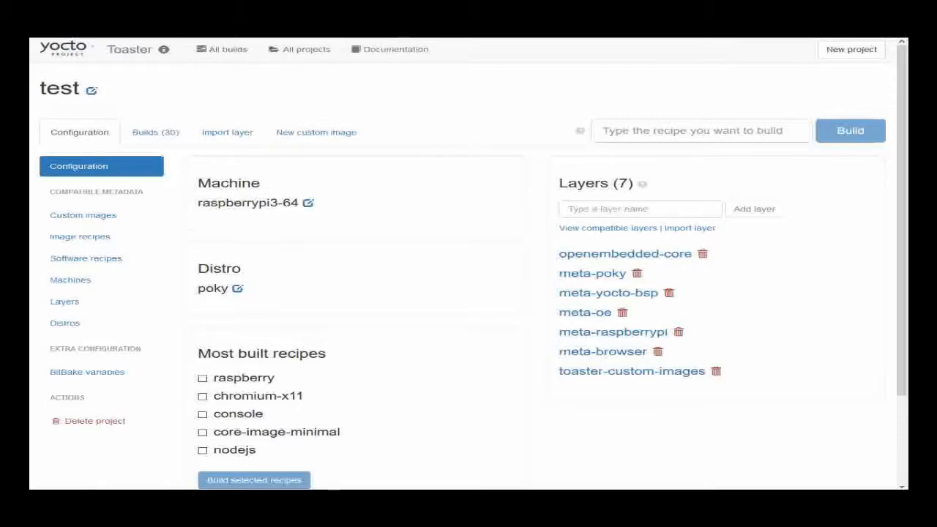
{"action": "mouse_move", "coordinate": [445, 150]}
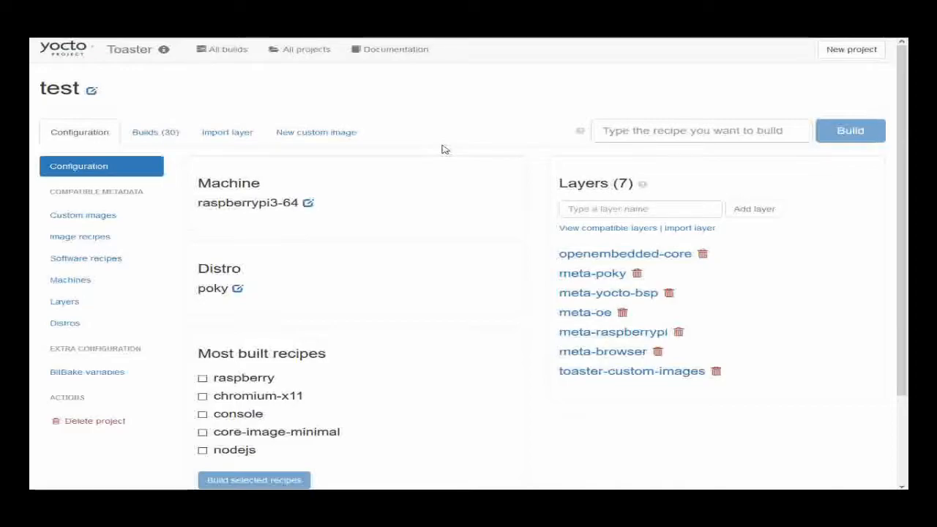
{"action": "mouse_move", "coordinate": [252, 193]}
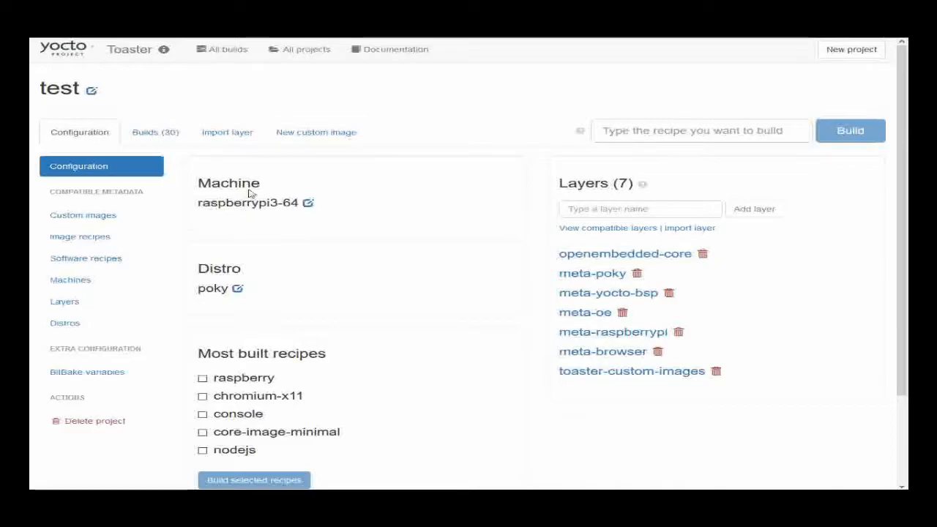
Show Toaster's Latest builds list with the three 'test' raspberry builds.
{"action": "left_click", "coordinate": [227, 50]}
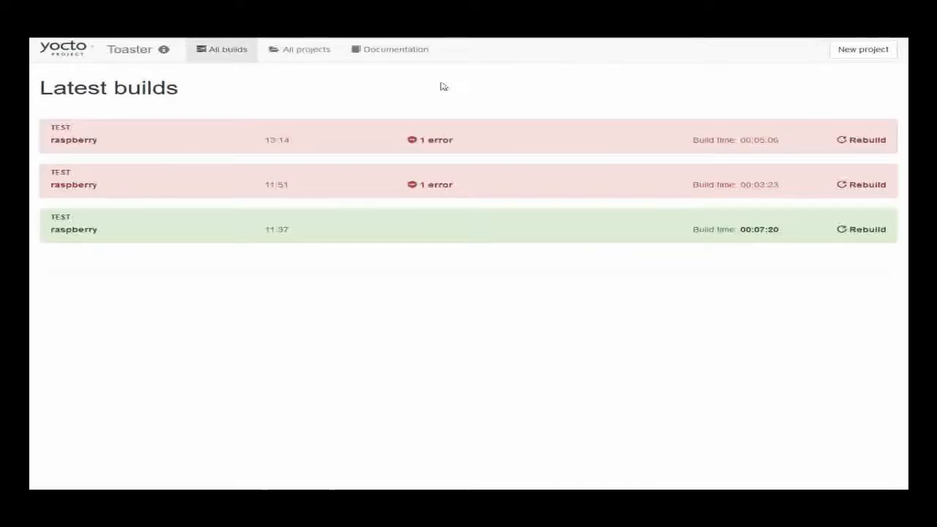
Create a new Toaster project named 'raspi' from the New project form.
{"action": "left_click", "coordinate": [862, 49]}
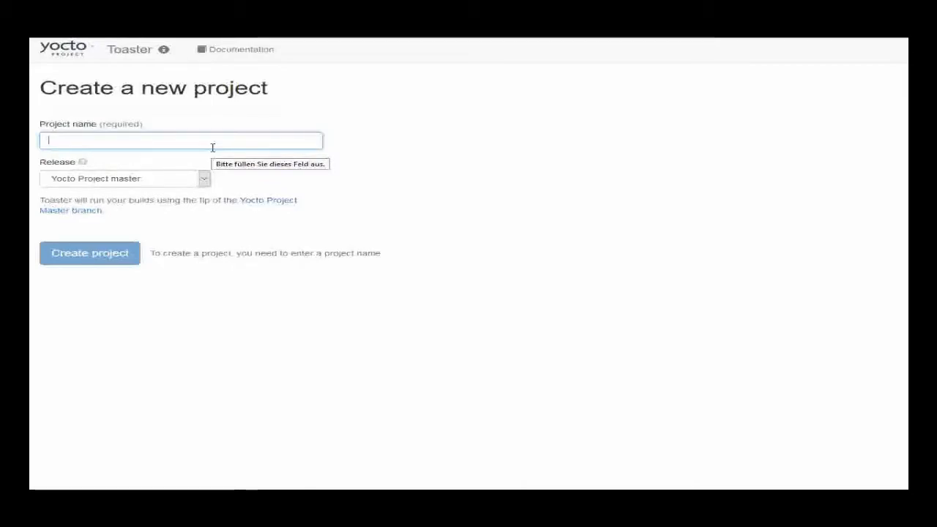
{"action": "type", "text": "raspi"}
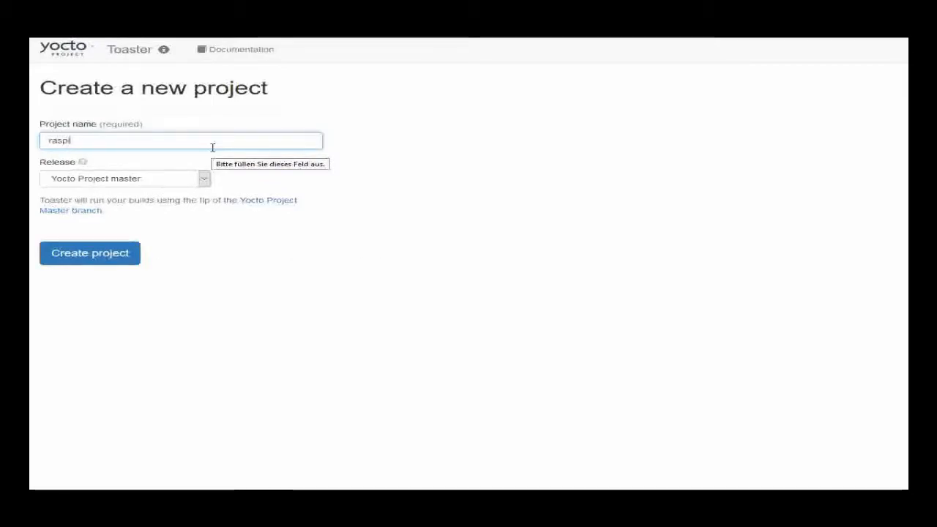
{"action": "left_click", "coordinate": [91, 251]}
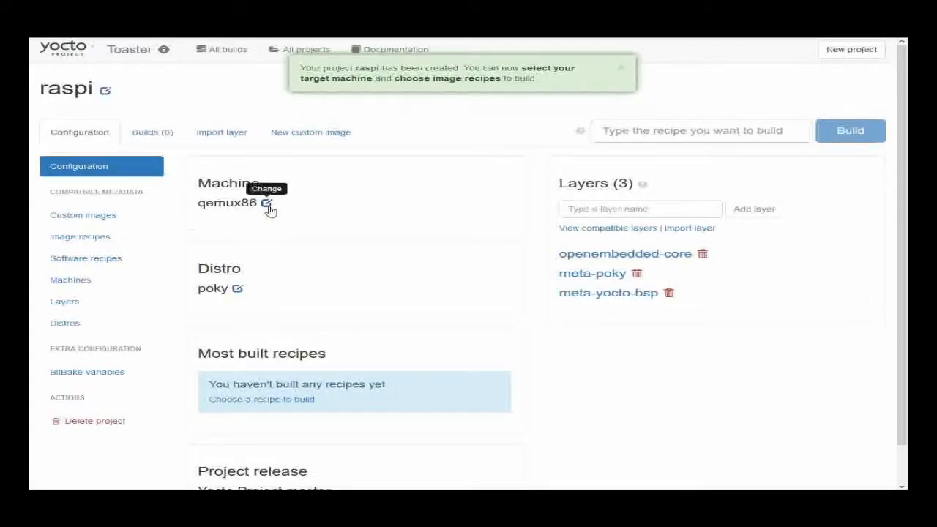
Add meta-raspberrypi with its meta-oe dependency and select raspberrypi3-64 as the project machine.
{"action": "left_click", "coordinate": [268, 205]}
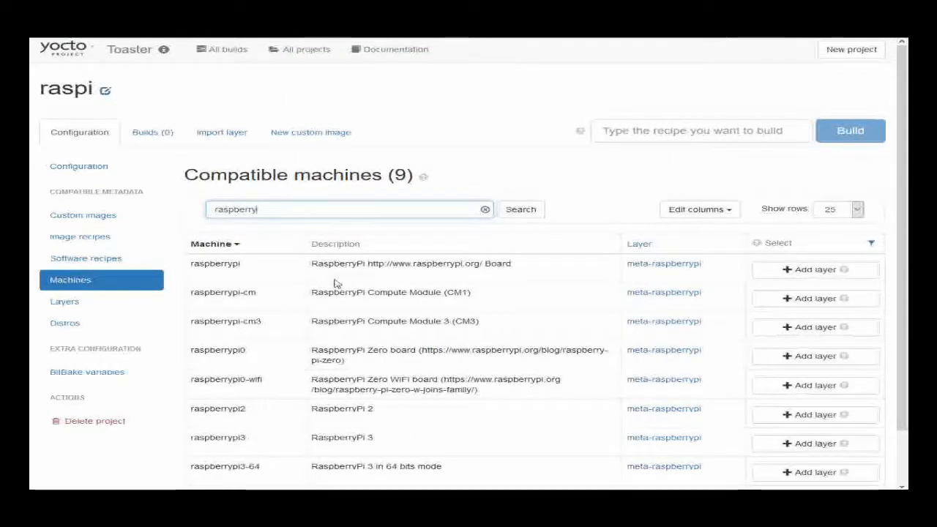
{"action": "scroll", "scroll_direction": "down", "scroll_amount": 3}
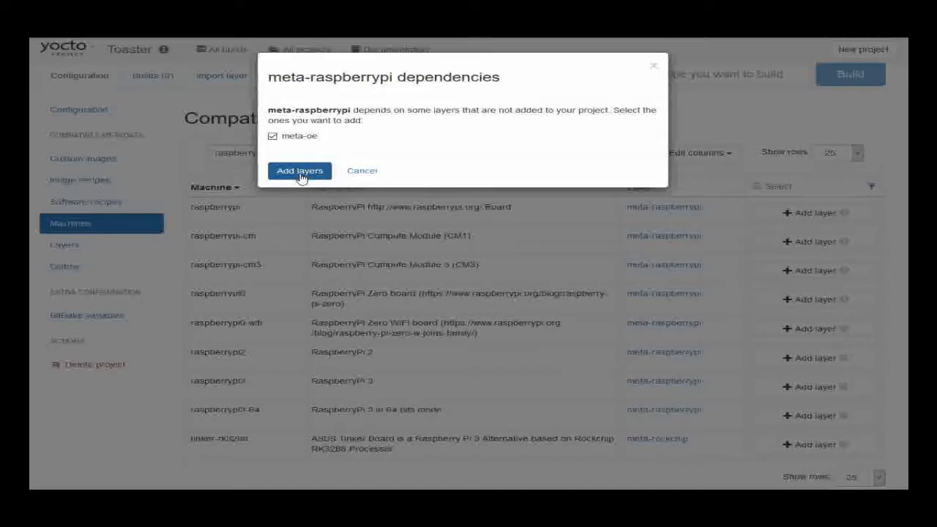
{"action": "left_click", "coordinate": [299, 170]}
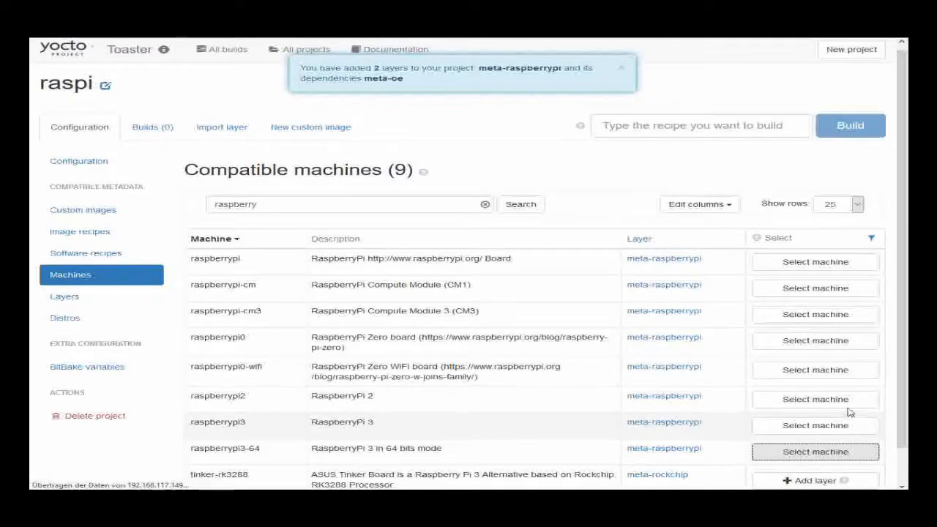
{"action": "left_click", "coordinate": [814, 451]}
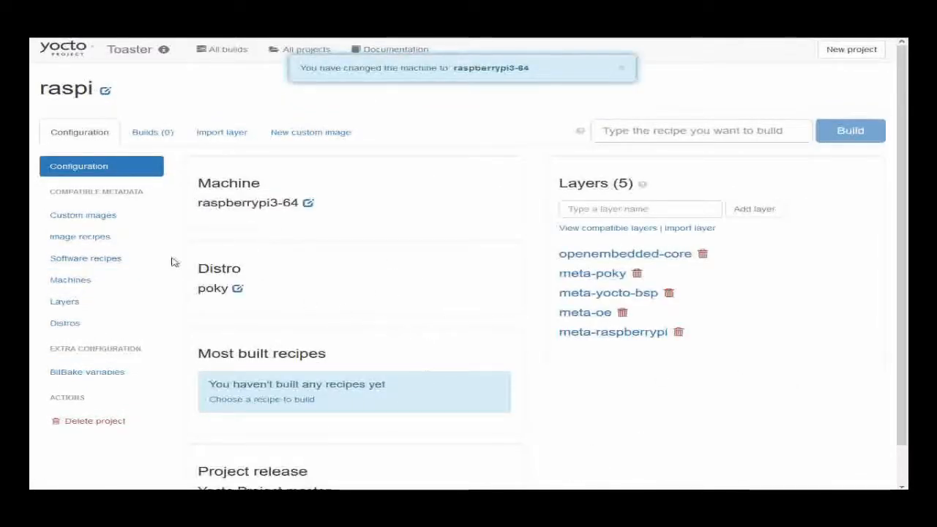
Find core-image-base among the image recipes and start building it.
{"action": "left_click", "coordinate": [79, 237]}
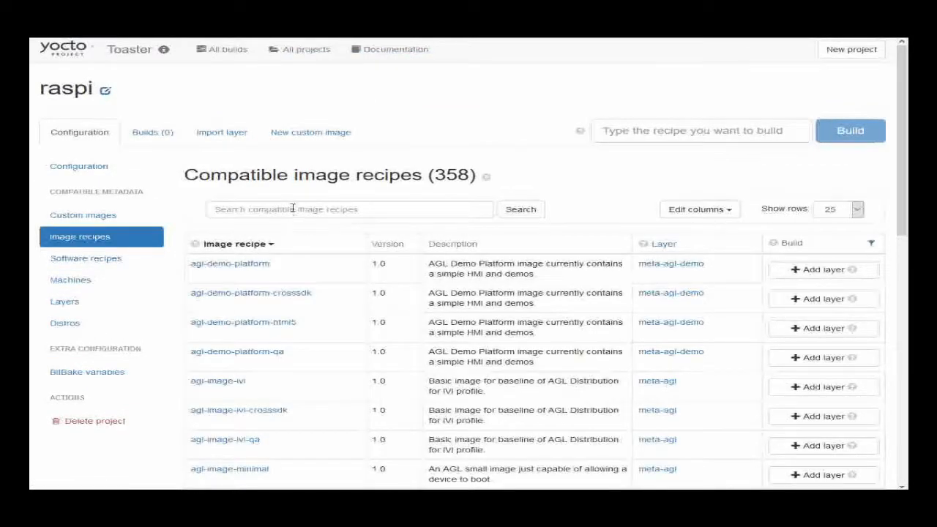
{"action": "type", "text": "core-image-base"}
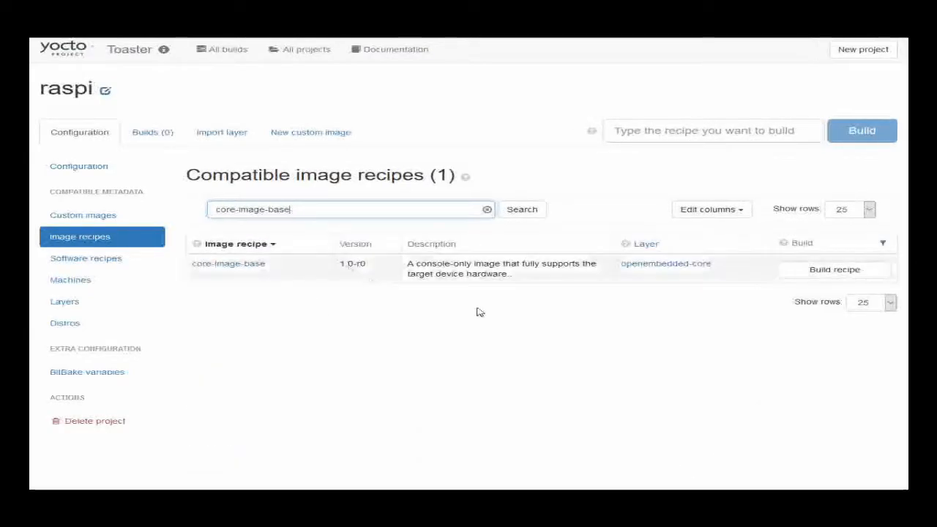
{"action": "left_click", "coordinate": [835, 269]}
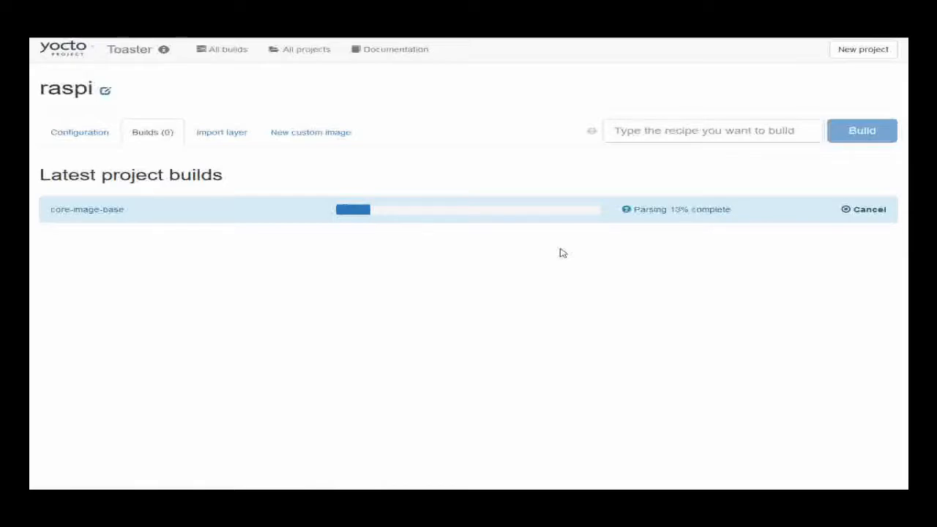
{"action": "mouse_move", "coordinate": [345, 173]}
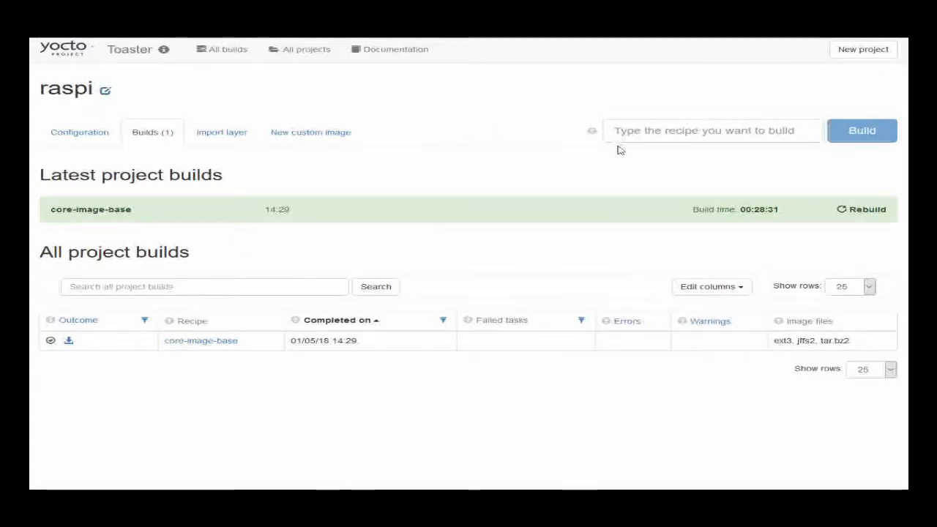
{"action": "mouse_move", "coordinate": [599, 181]}
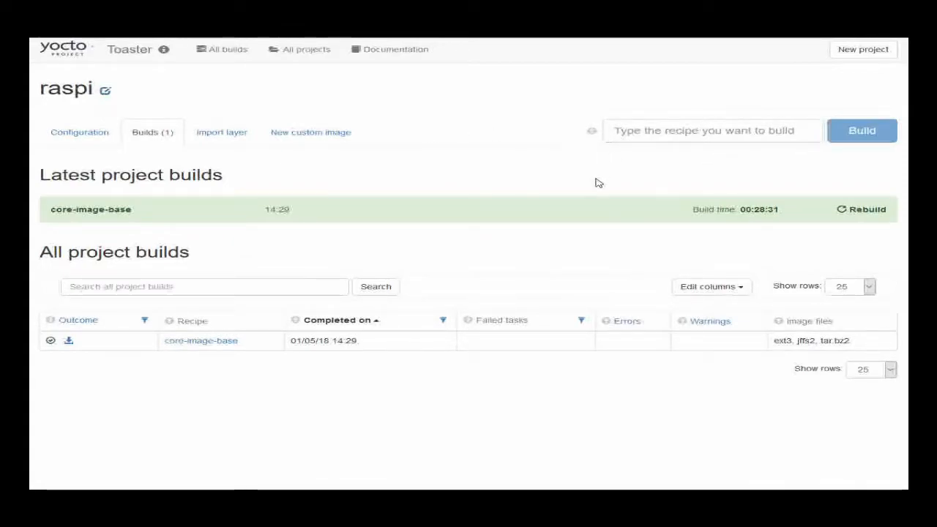
{"action": "mouse_move", "coordinate": [613, 179]}
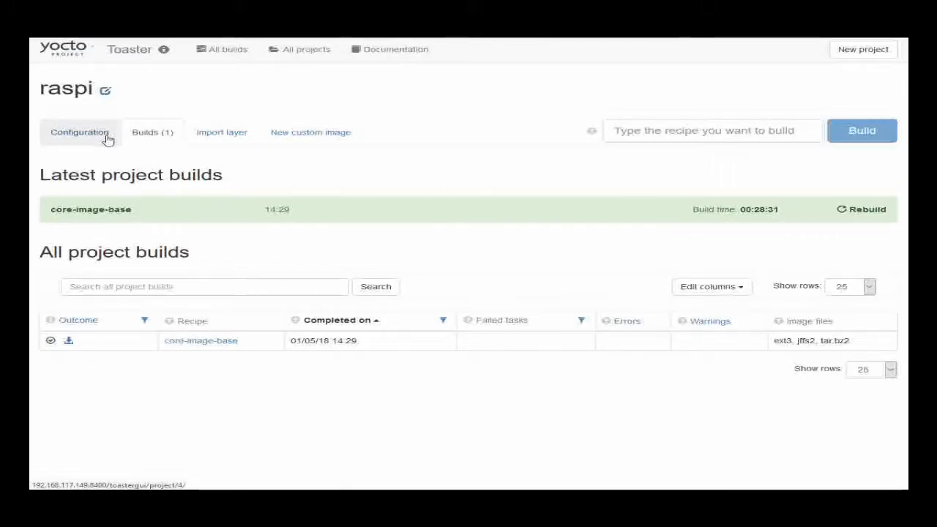
In BitBake variables, append rpi-sdimg to IMAGE_FSTYPES alongside ext3, jffs2 and tar.bz2 and save.
{"action": "left_click", "coordinate": [79, 132]}
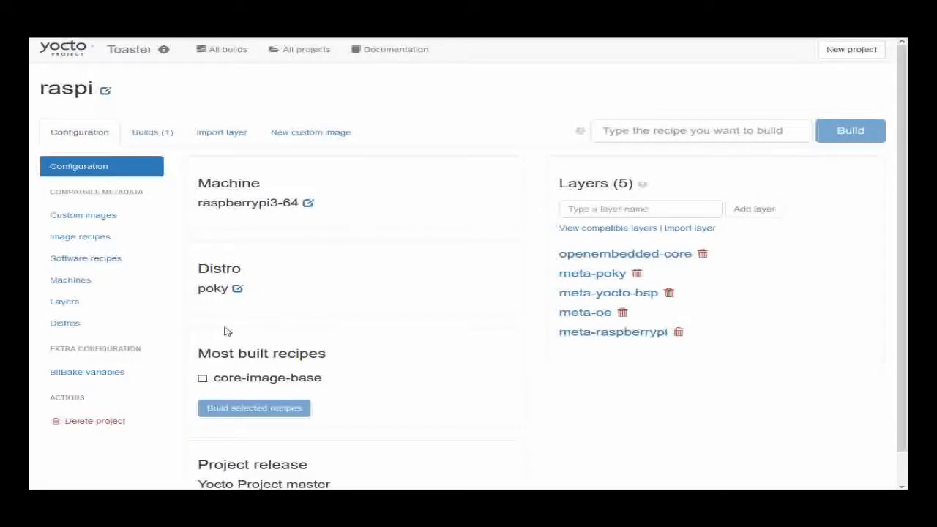
{"action": "left_click", "coordinate": [87, 372]}
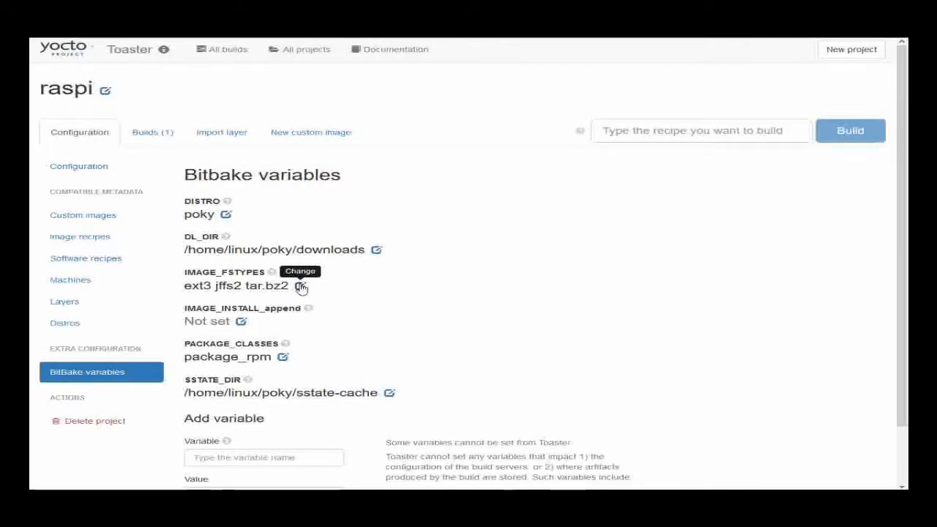
{"action": "mouse_move", "coordinate": [318, 280]}
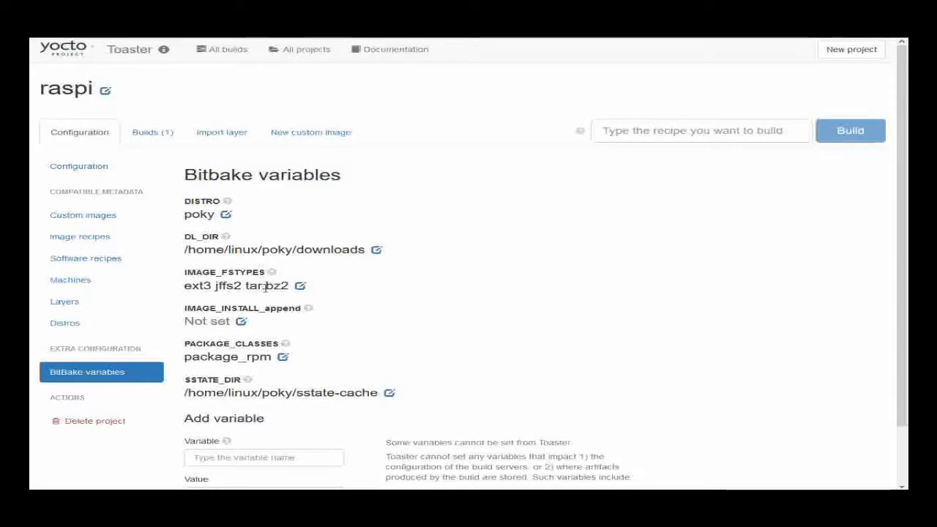
{"action": "left_click", "coordinate": [300, 286]}
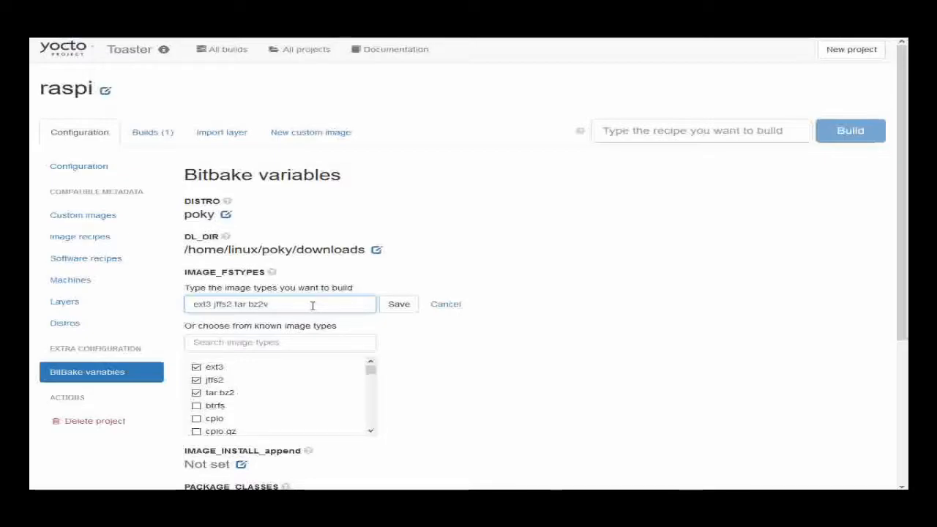
{"action": "type", "text": "rpi-sdimg"}
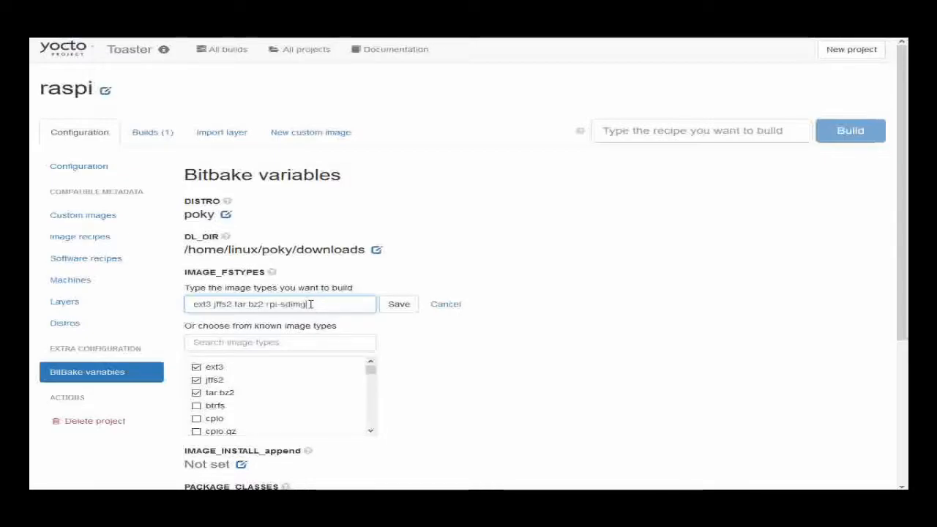
{"action": "left_click", "coordinate": [398, 303]}
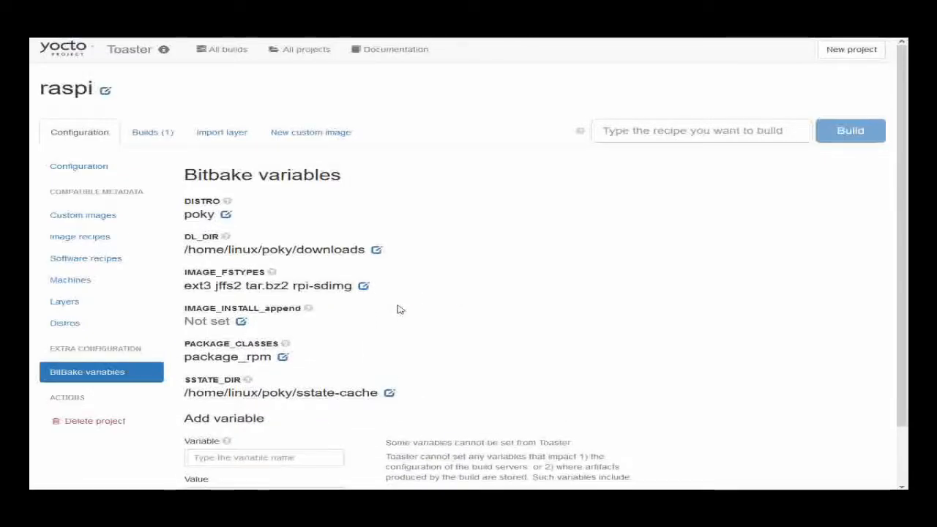
{"action": "scroll", "scroll_direction": "down", "scroll_amount": 3}
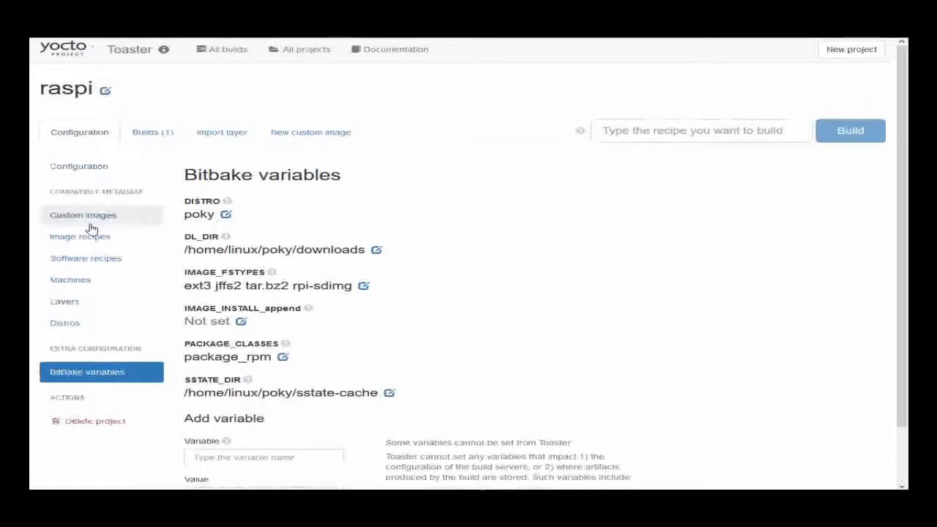
Rebuild core-image-base from the project's images so it also produces an rpi-sdimg.
{"action": "left_click", "coordinate": [82, 214]}
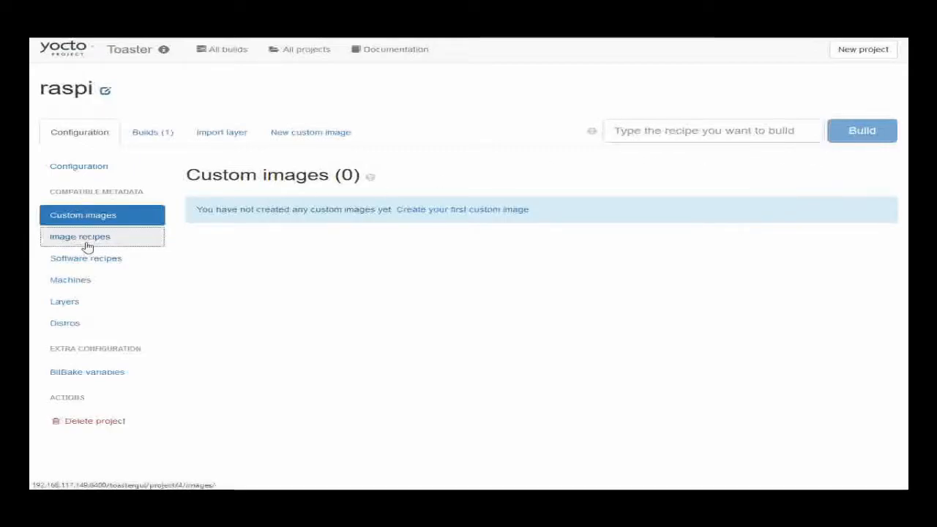
{"action": "left_click", "coordinate": [152, 132]}
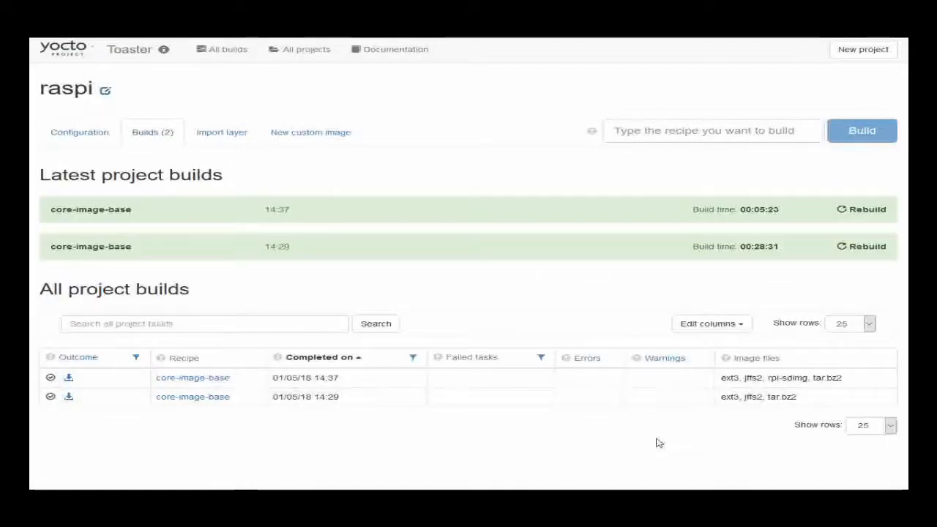
{"action": "mouse_move", "coordinate": [651, 413]}
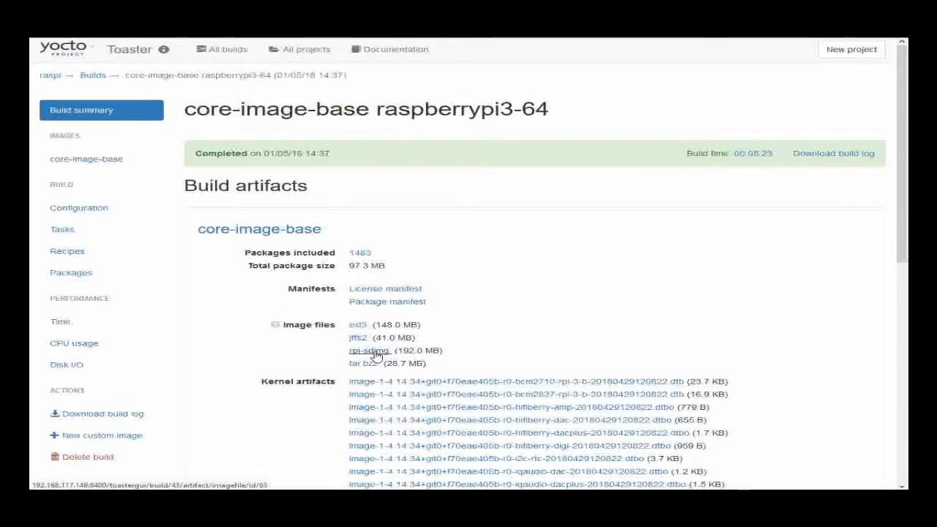
Download the rpi-sdimg image file (192 MB) from the build's artifacts.
{"action": "left_click", "coordinate": [369, 350]}
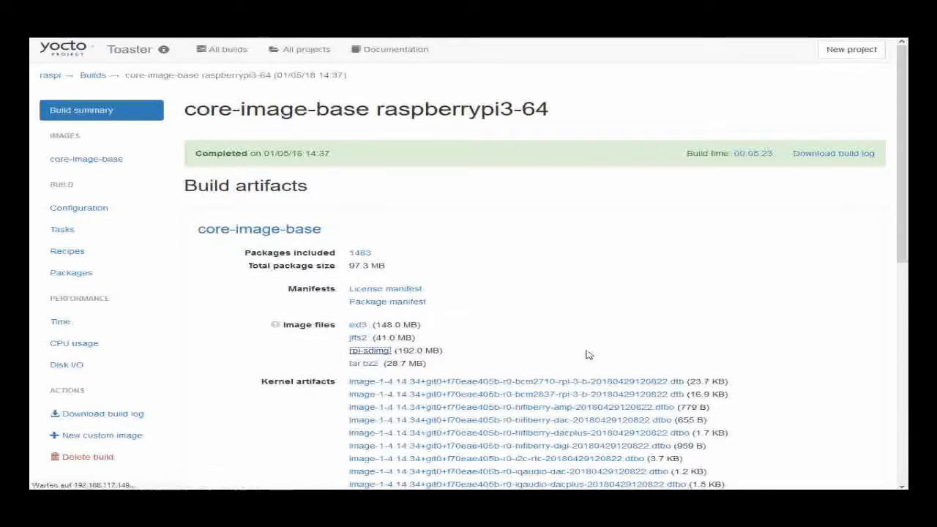
{"action": "left_click", "coordinate": [369, 350]}
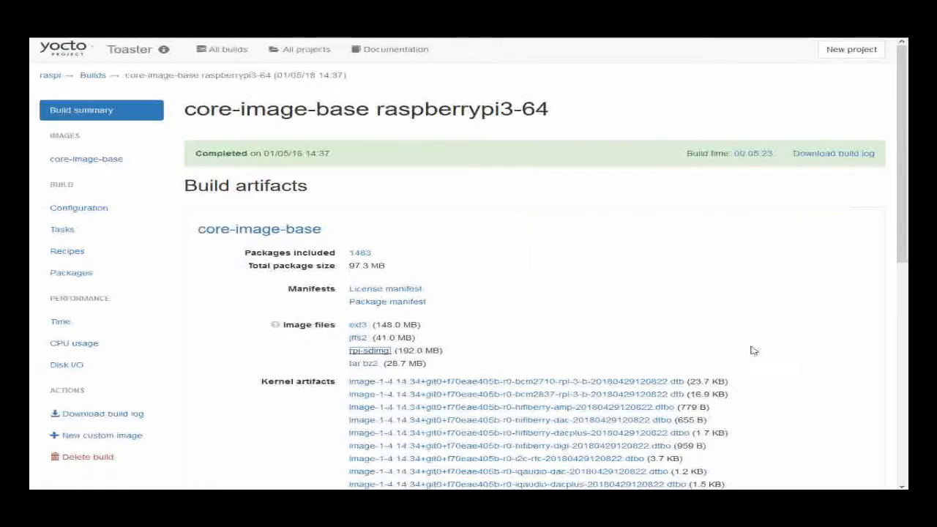
{"action": "mouse_move", "coordinate": [743, 346]}
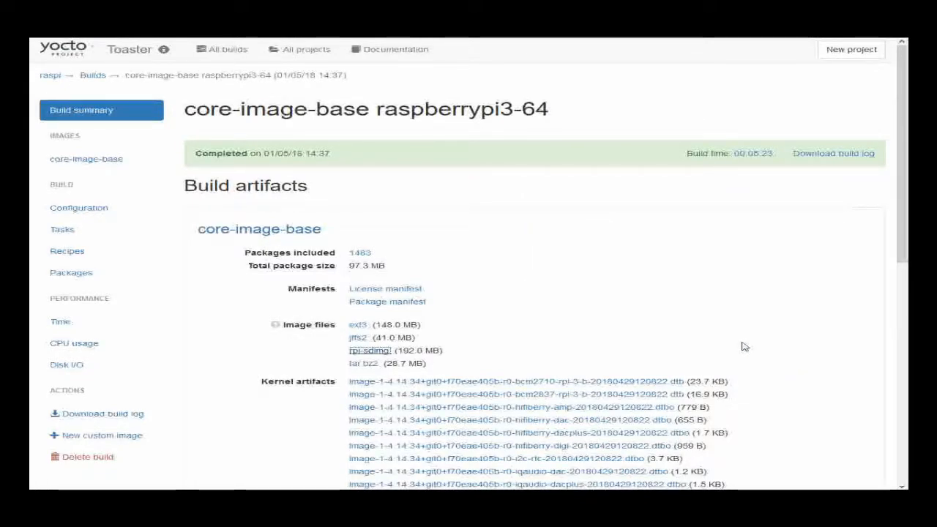